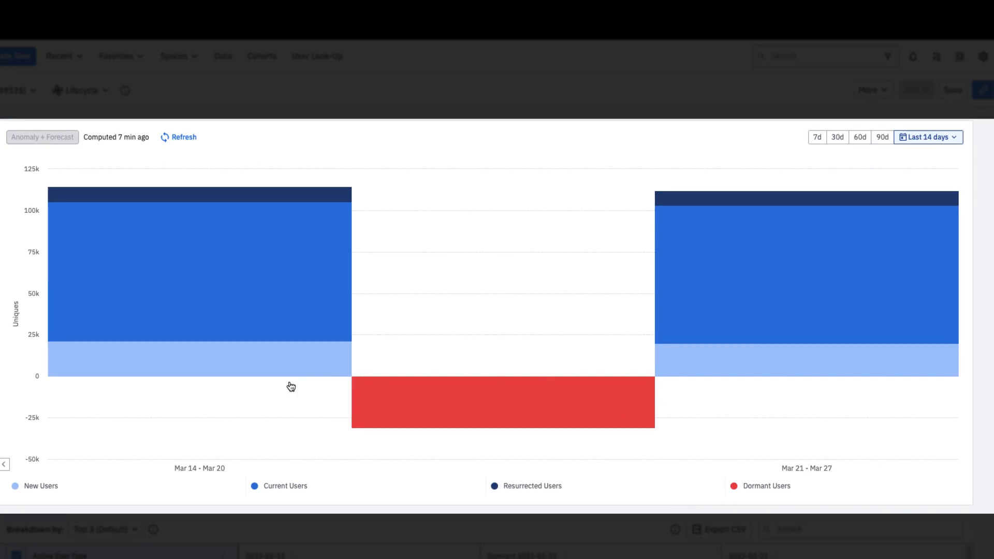
mouse_move(293, 325)
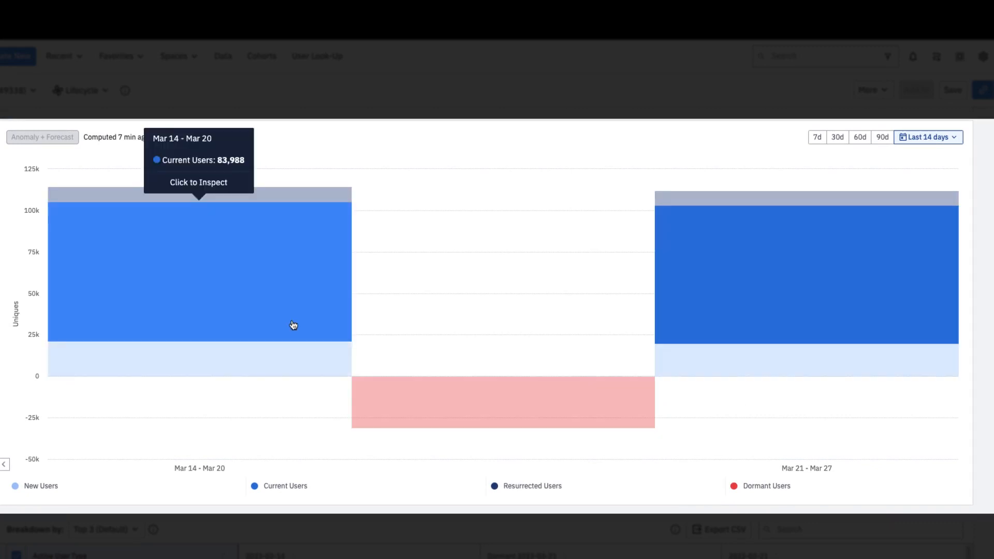
mouse_move(335, 231)
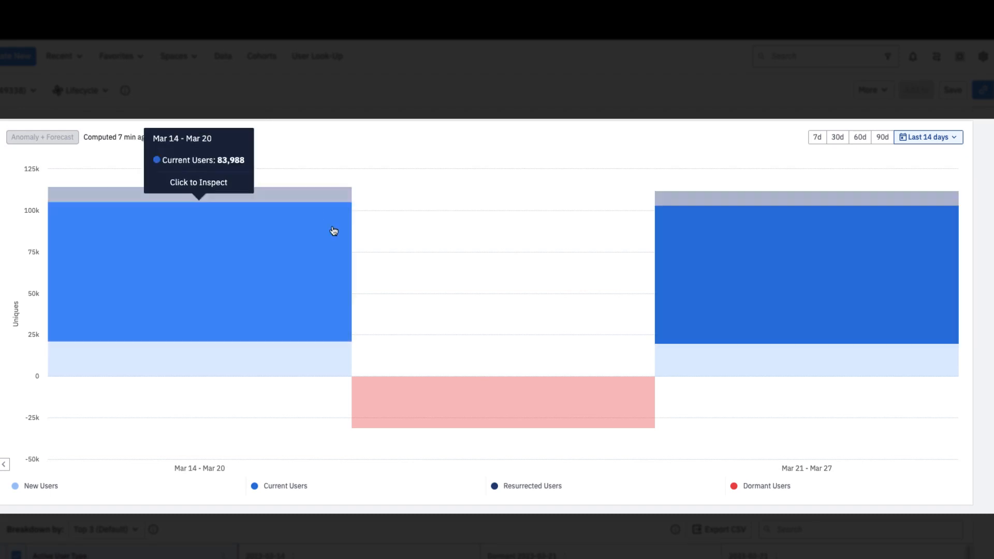
mouse_move(421, 393)
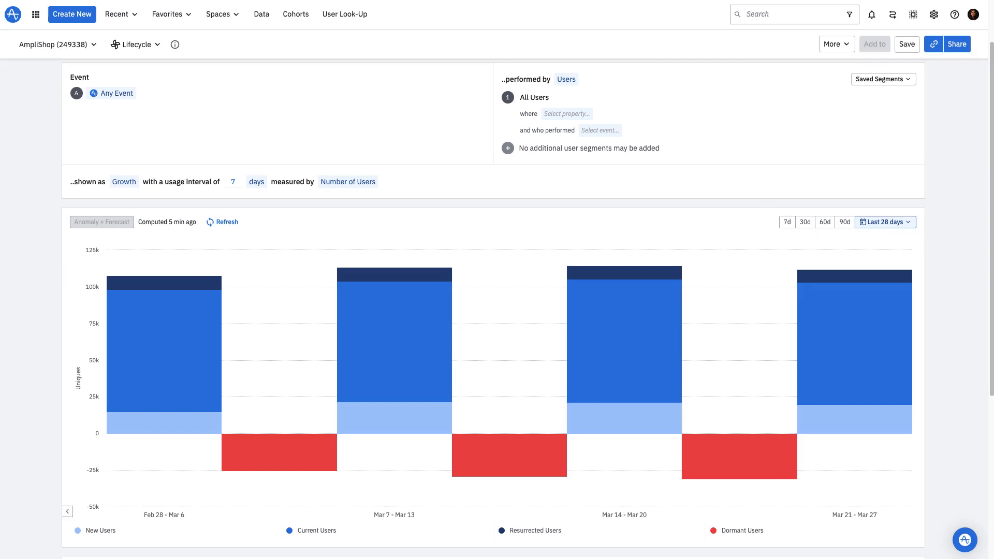
Replace Any Event with Complete Purchase as the lifecycle event, searching 'Complete' in the picker
scroll("down", 3)
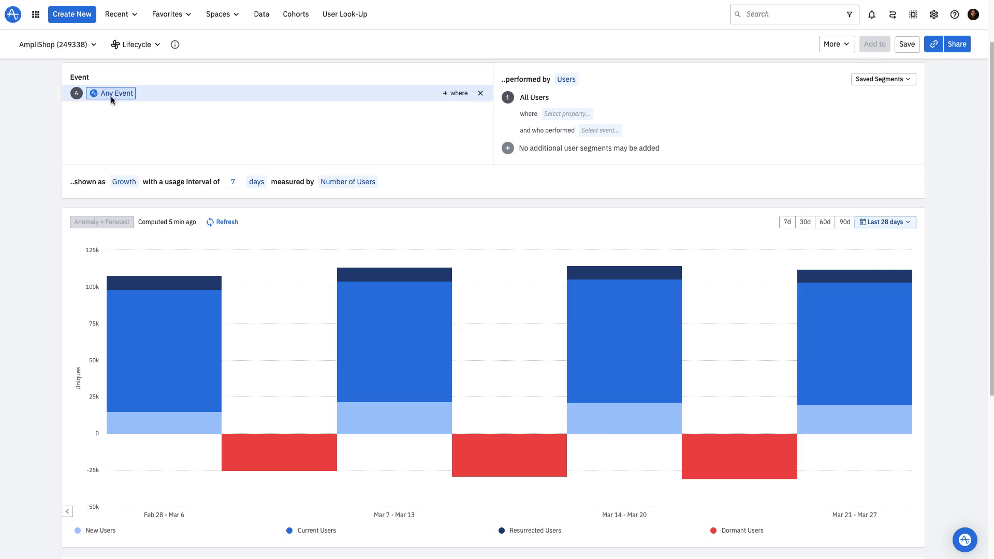
left_click(116, 94)
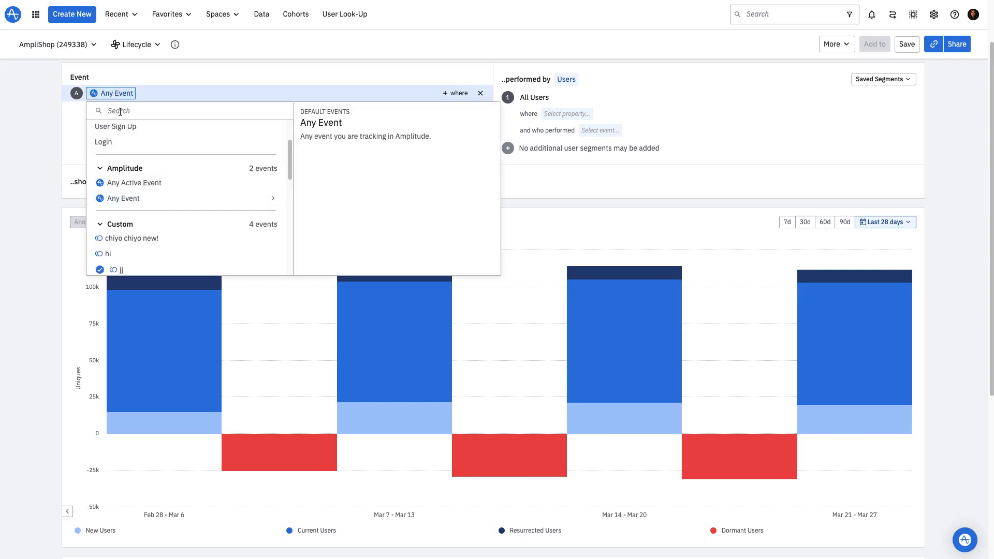
type("Complete")
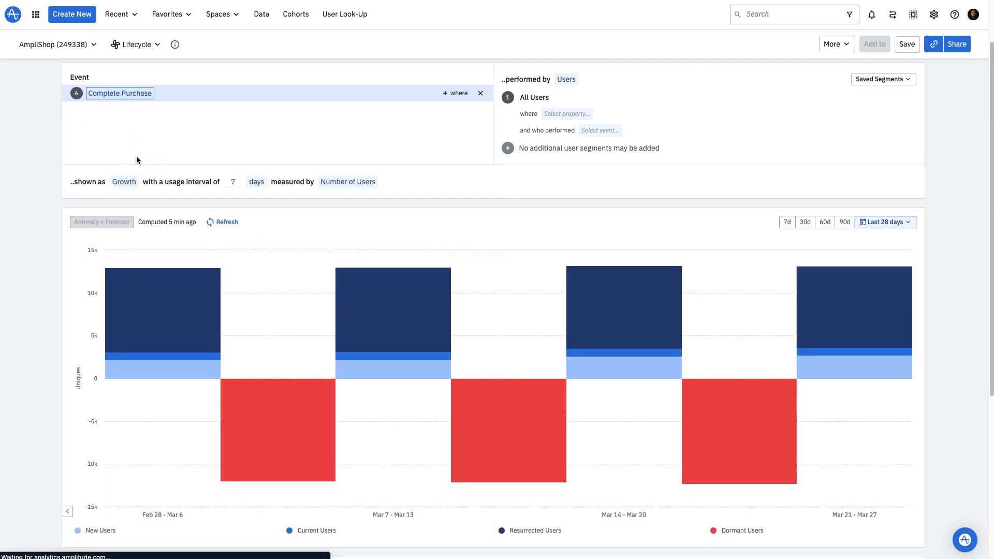
mouse_move(138, 158)
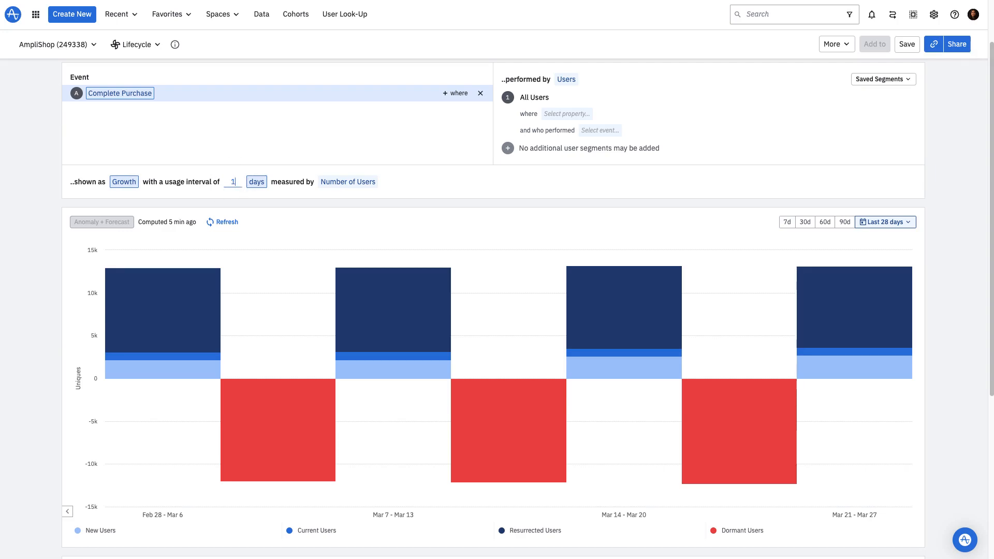
Set the usage interval to 10 days so the chart groups into 10-day periods
type("10")
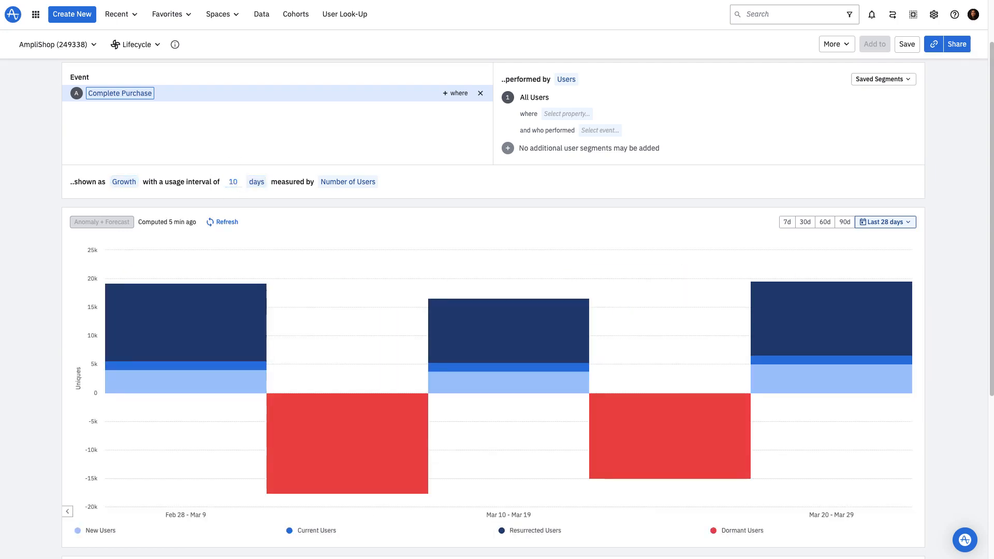
mouse_move(593, 241)
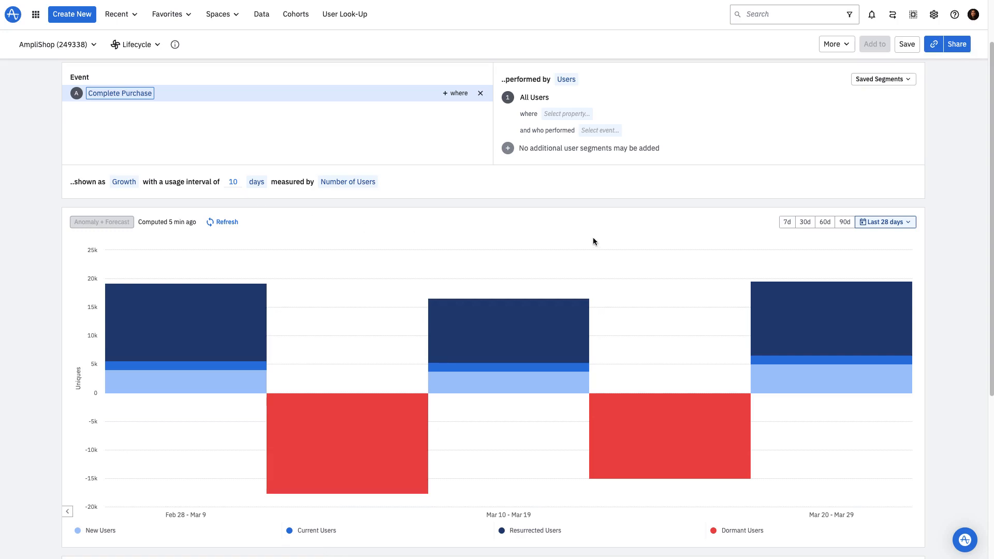
mouse_move(922, 233)
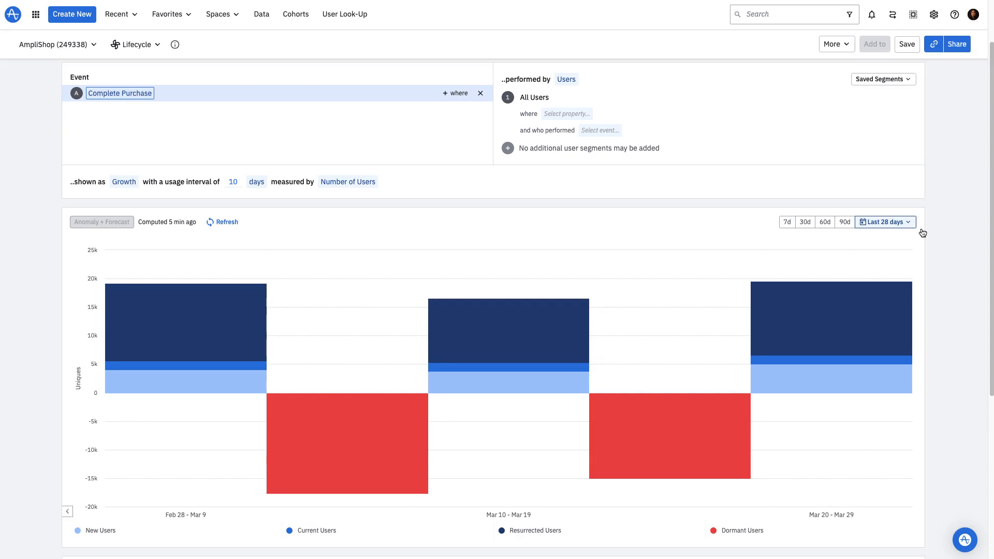
mouse_move(844, 222)
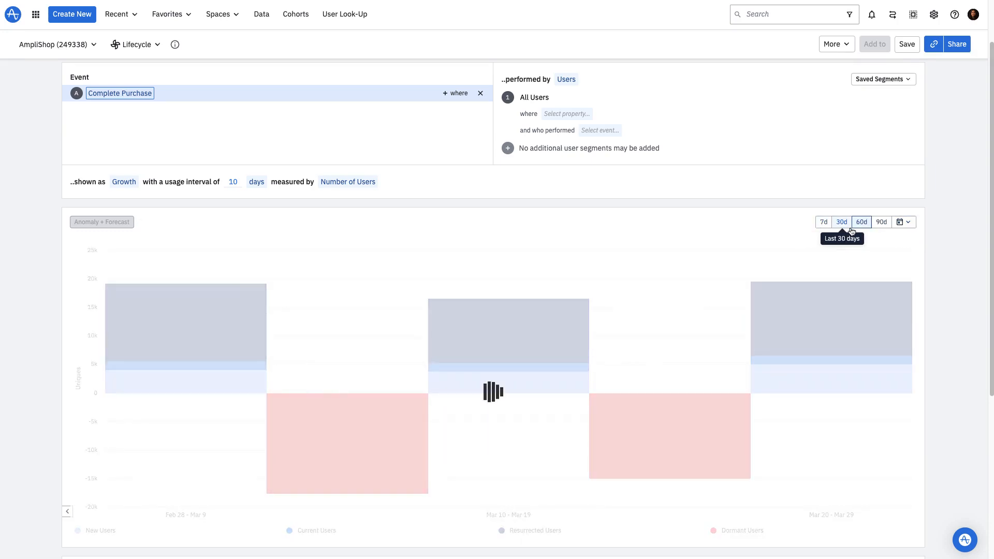
Widen the date range to the last 60 days, giving six 10-day periods
left_click(860, 221)
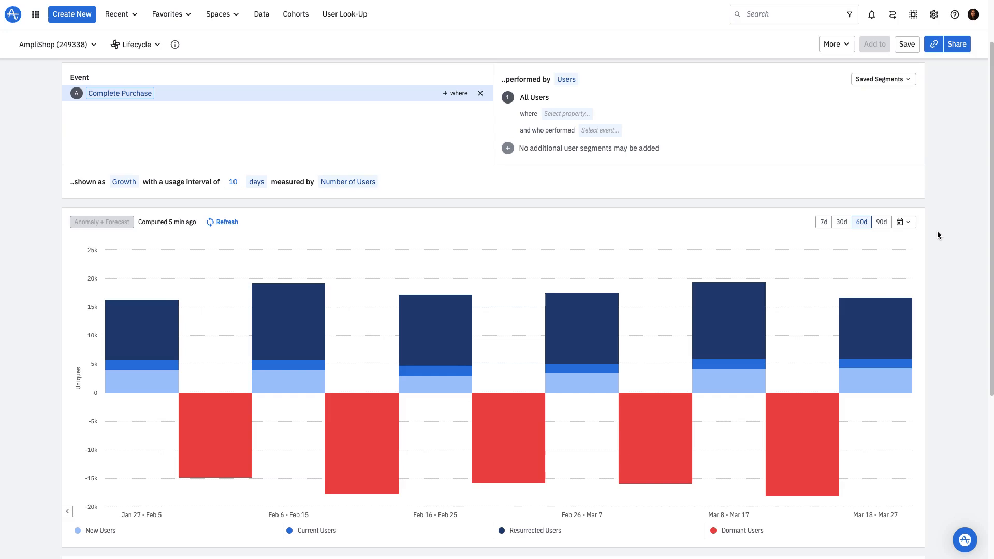
mouse_move(728, 311)
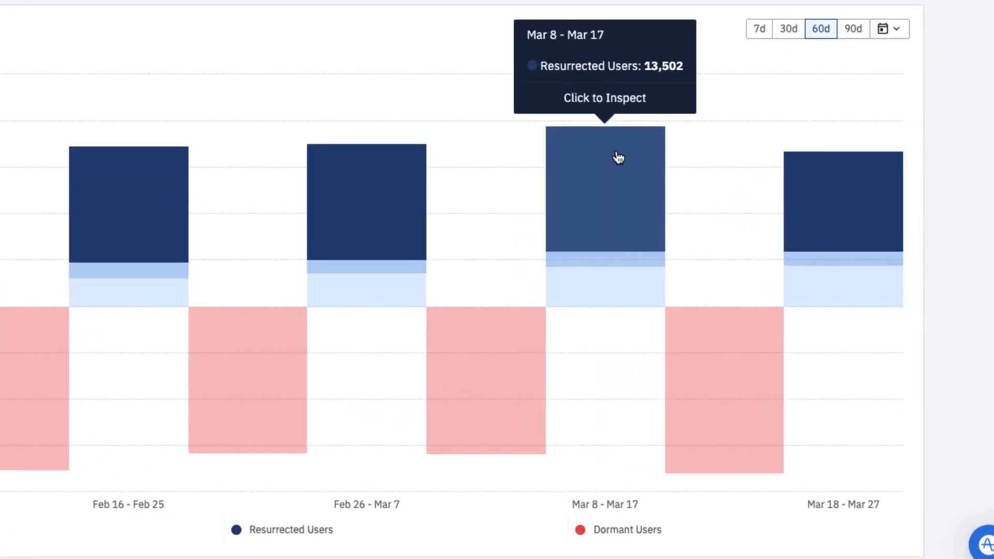
mouse_move(628, 169)
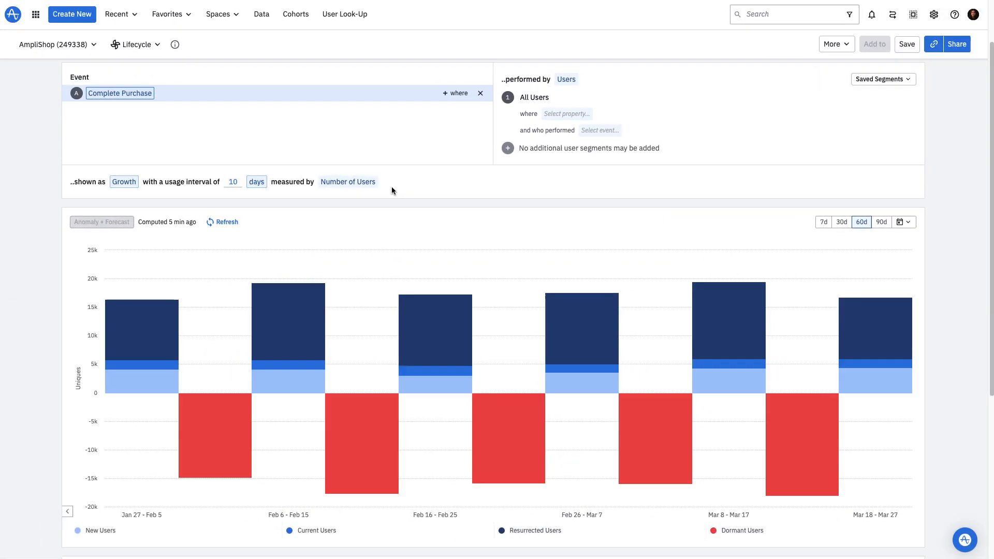
Measure the chart by Percentage of Users instead of Number of Users
left_click(348, 183)
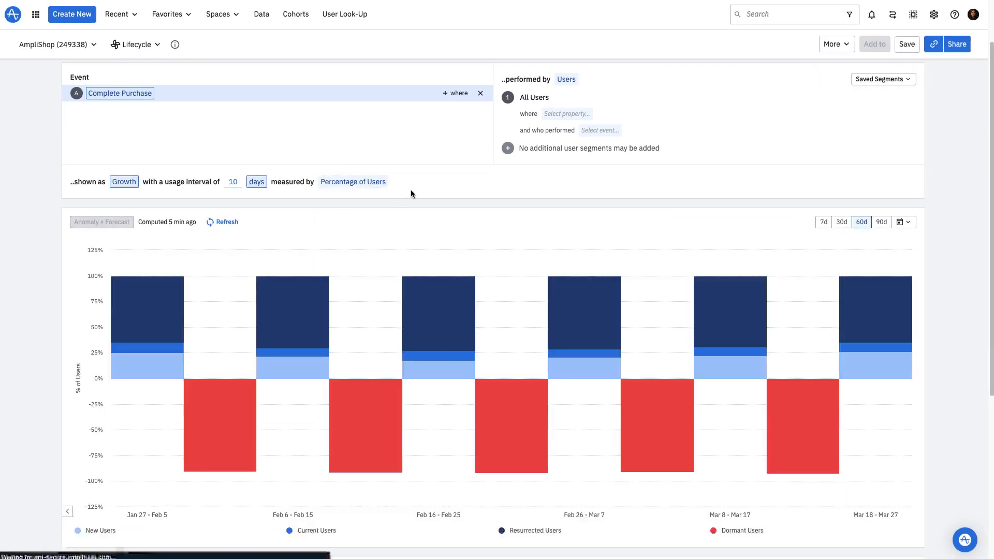
mouse_move(583, 314)
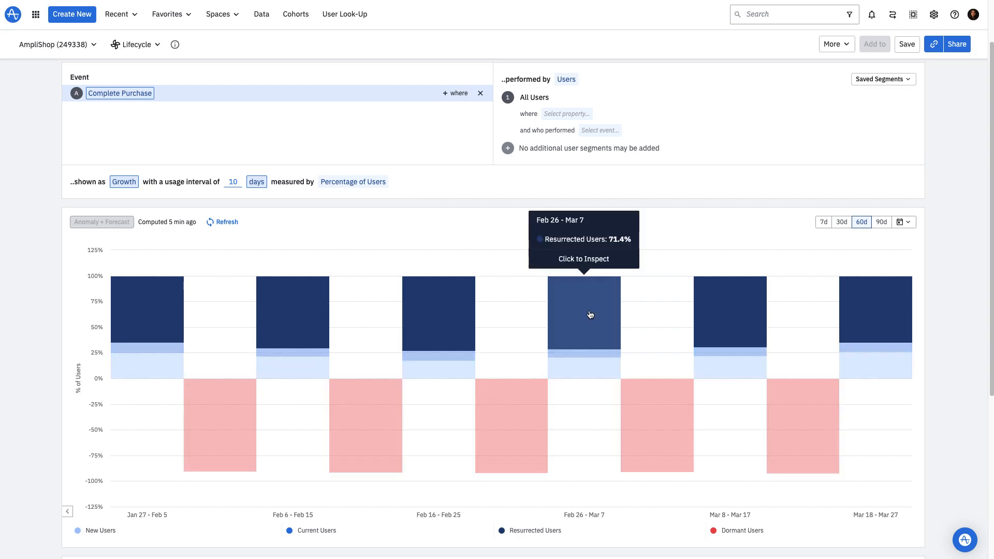
mouse_move(599, 342)
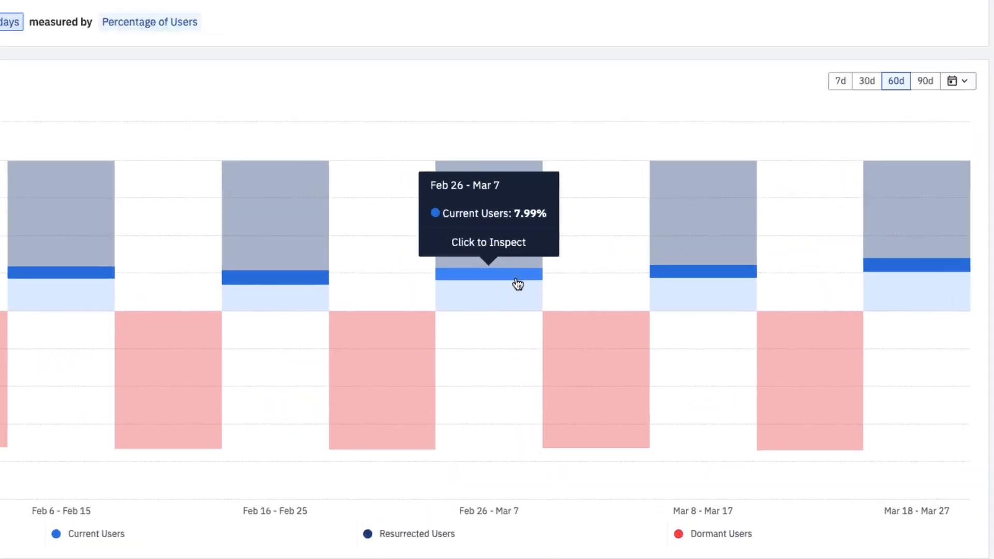
scroll("down", 3)
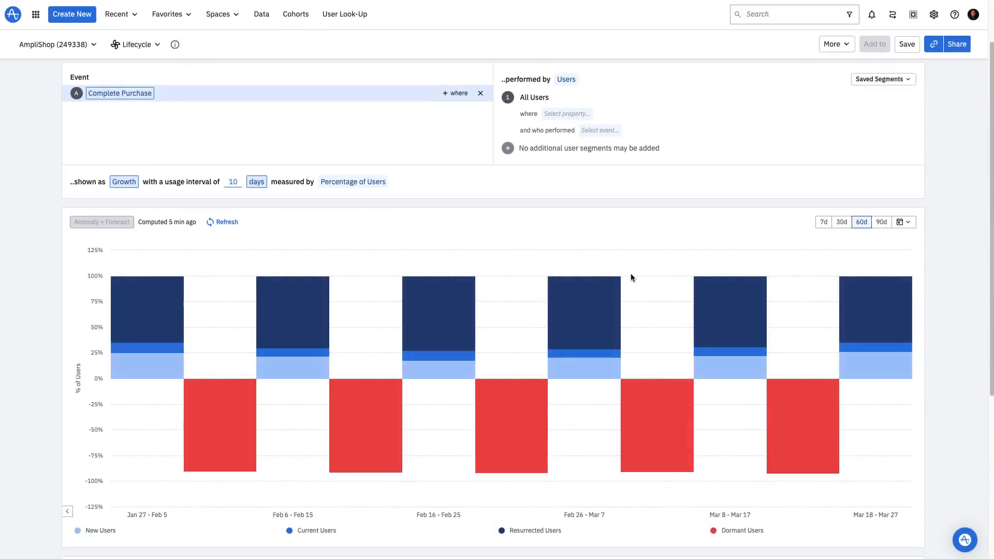
mouse_move(643, 231)
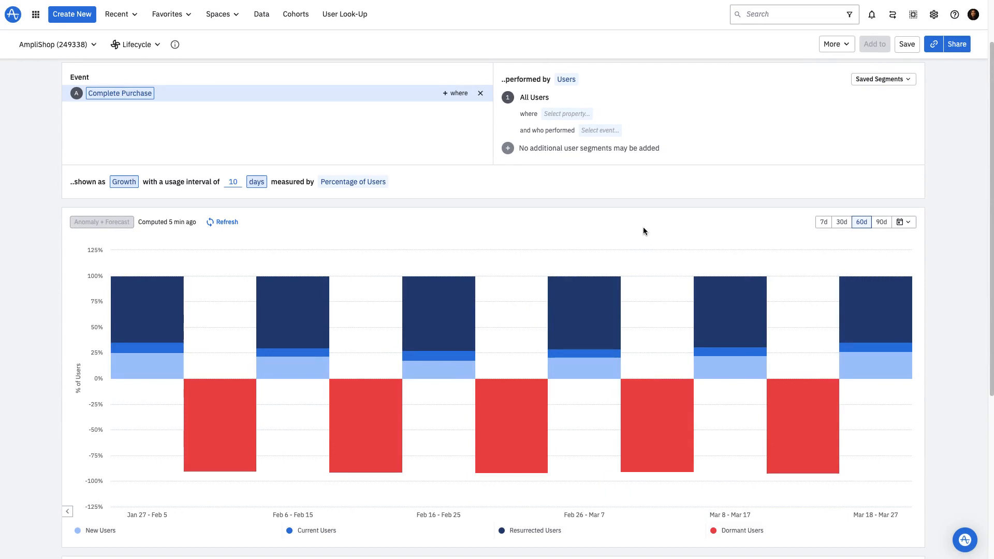